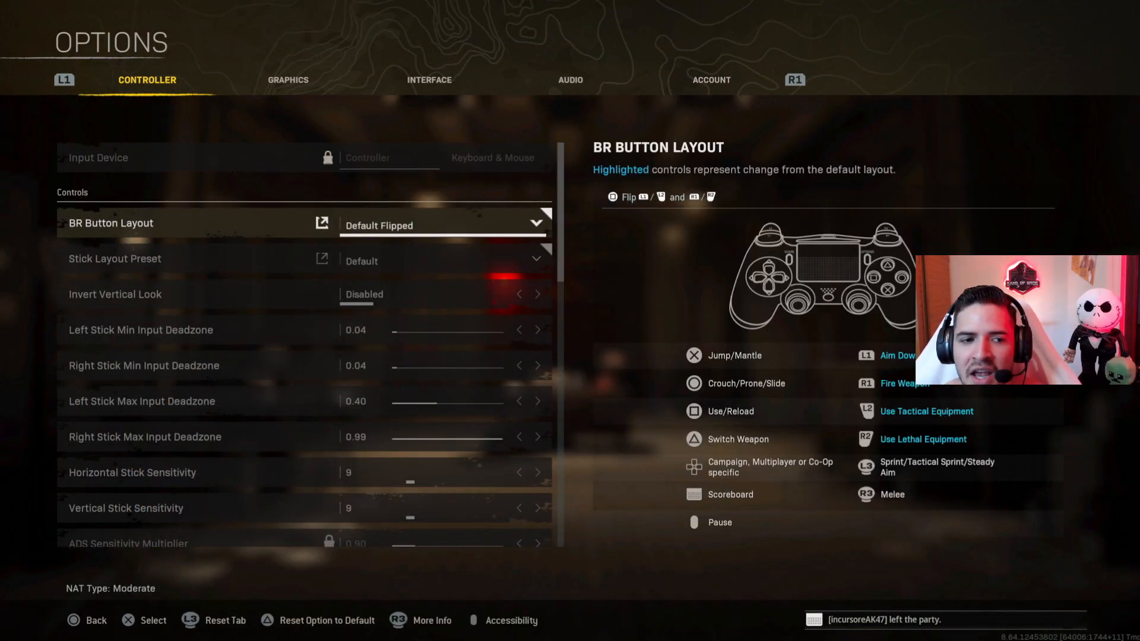
# Try Gas Mask Behavior on Toggle, then return it to Automatic
pyautogui.click(443, 226)
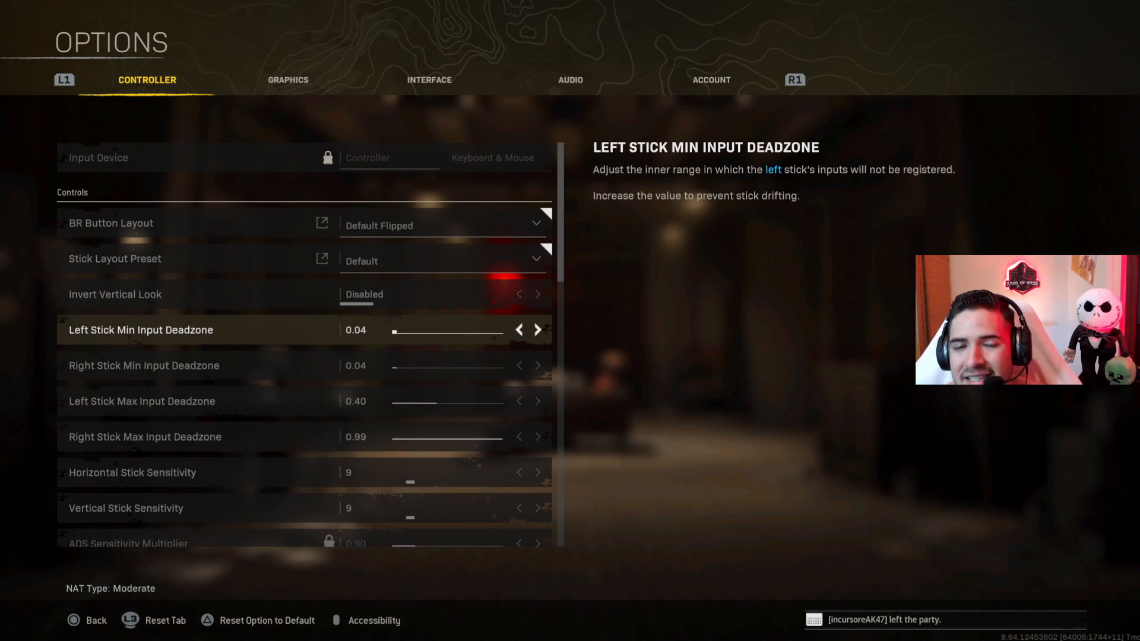
pyautogui.press('down')
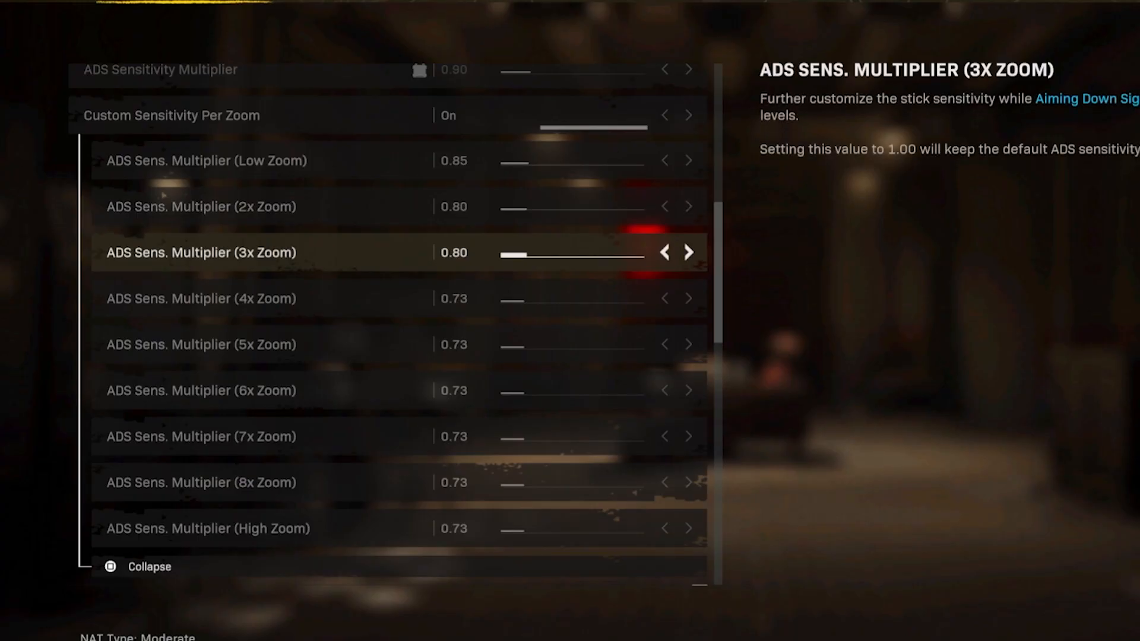
pyautogui.press('down')
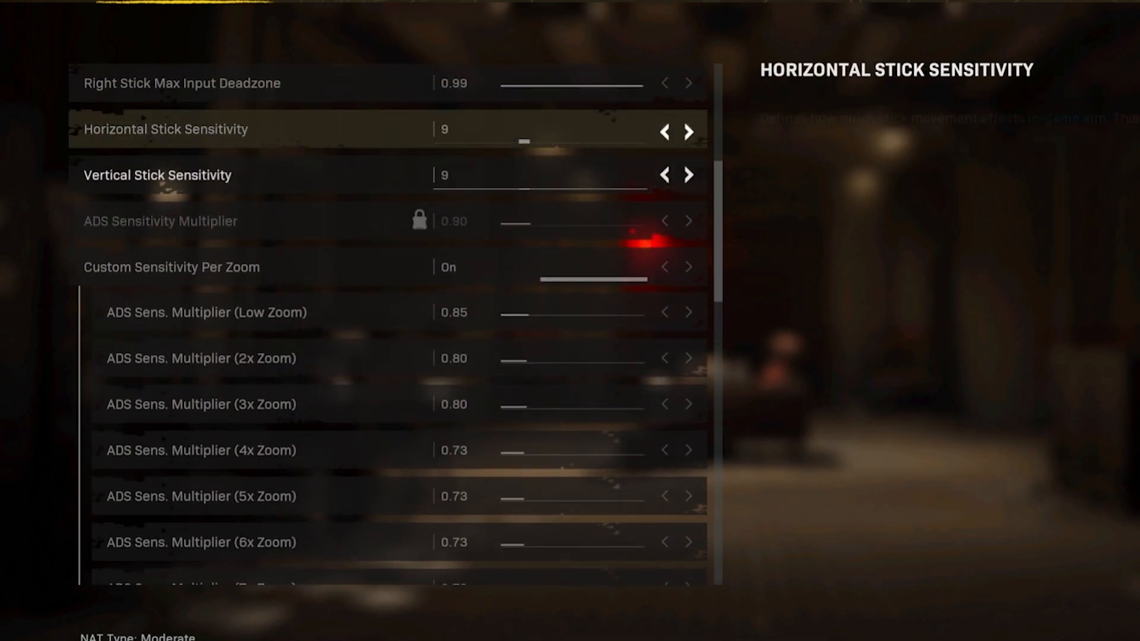
pyautogui.scroll(-3)
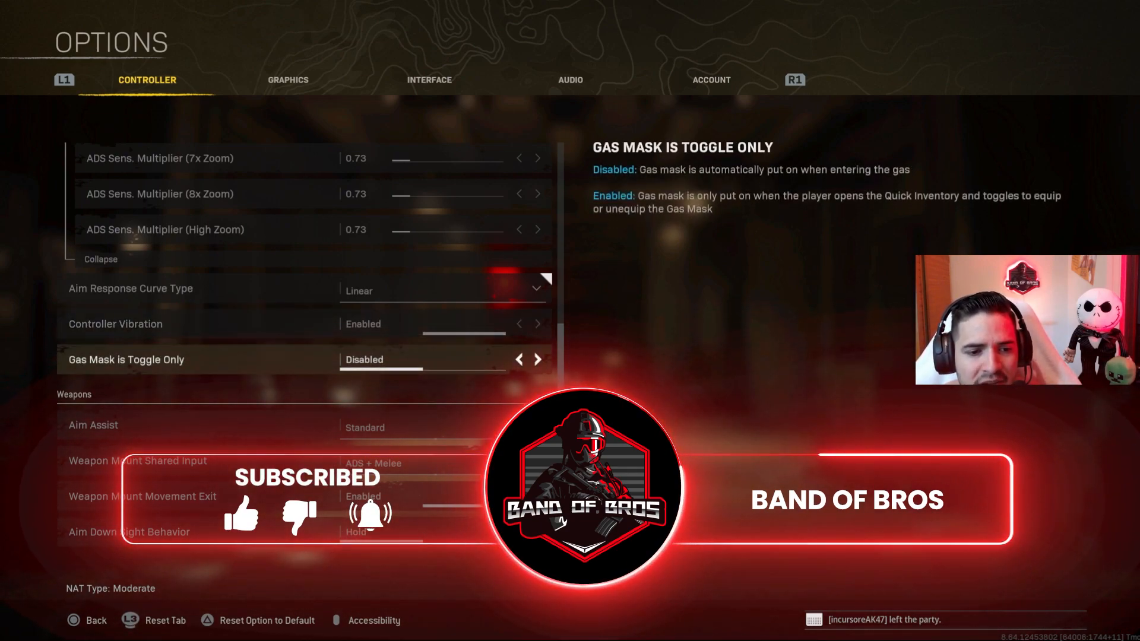
pyautogui.click(538, 360)
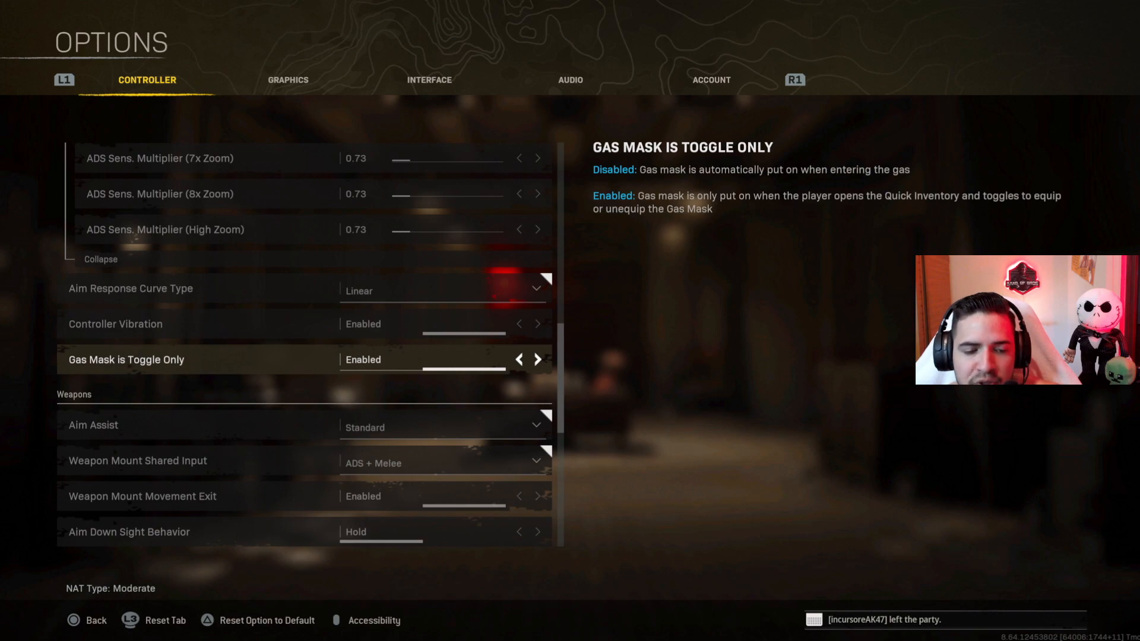
pyautogui.click(519, 358)
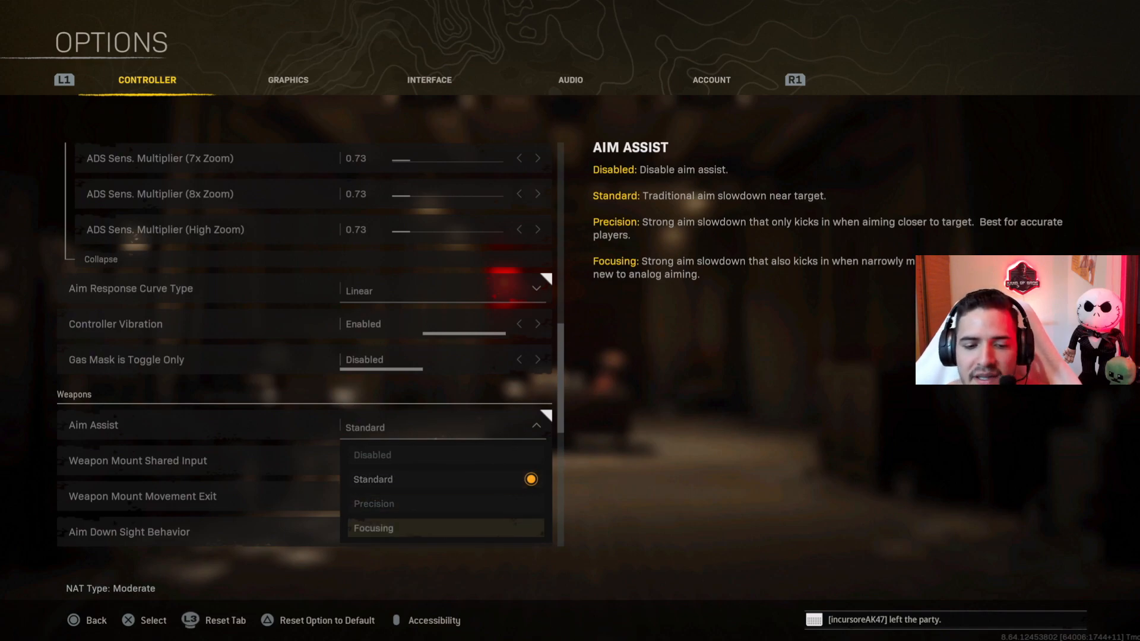
pyautogui.moveTo(444, 480)
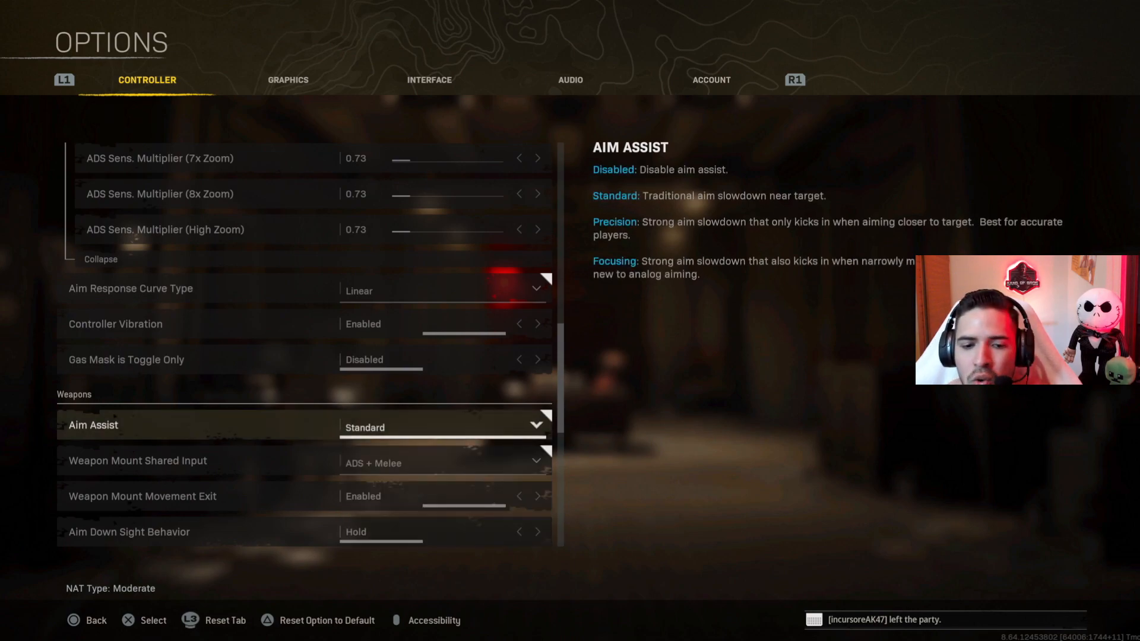
# Scroll down to the movement settings: Automatic Tactical Sprint, Auto Move Forward and Parachute Auto-Deploy disabled
pyautogui.scroll(-3)
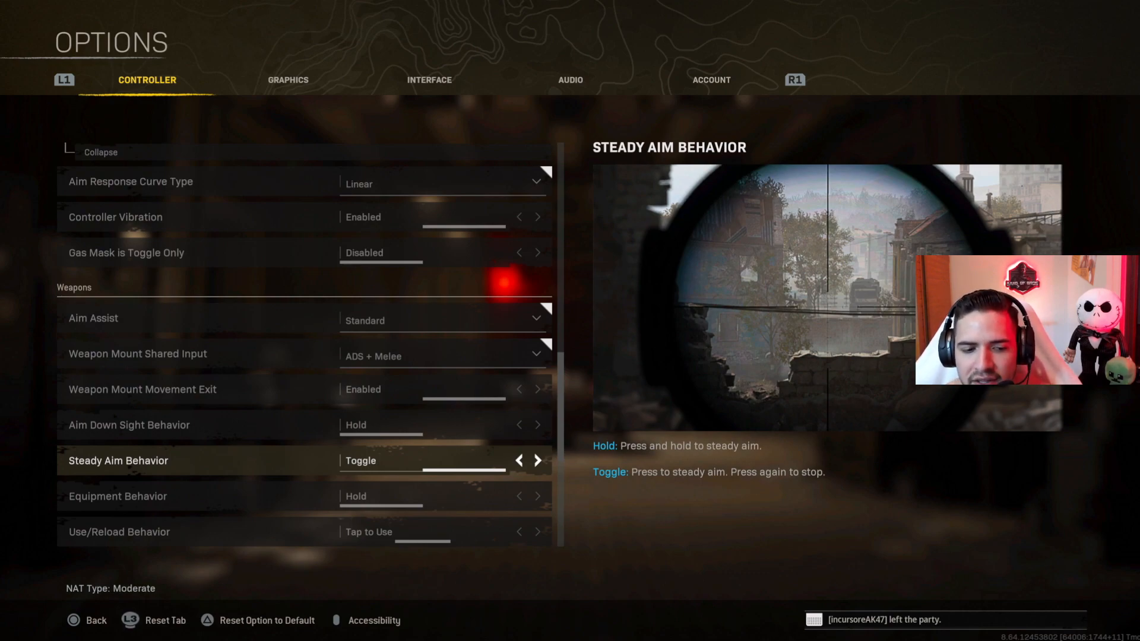
pyautogui.scroll(-3)
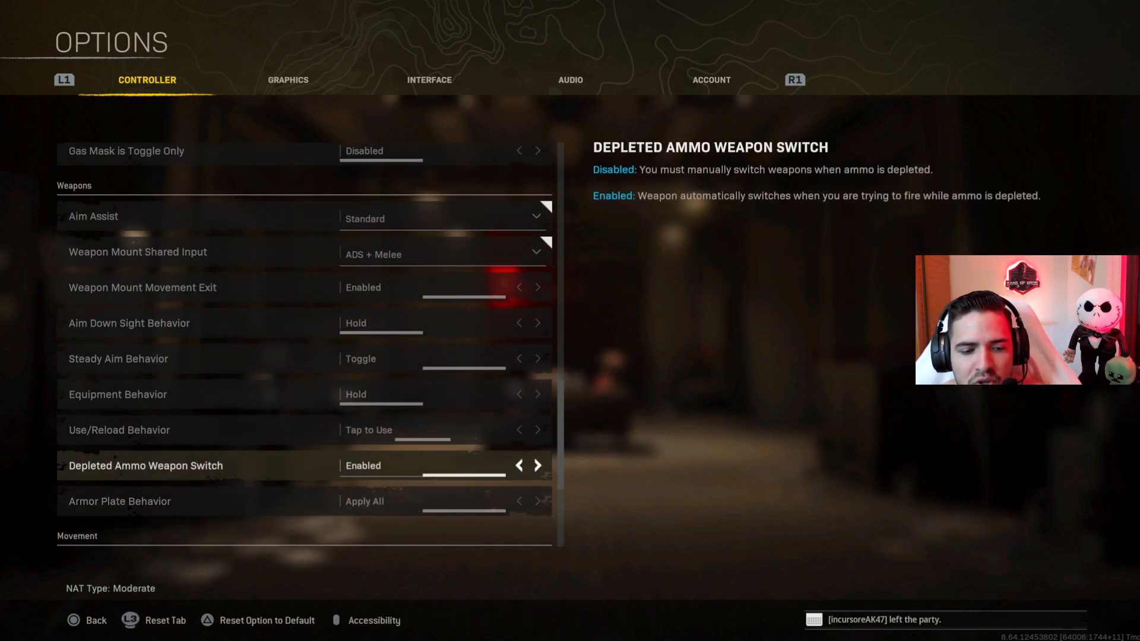
pyautogui.scroll(-3)
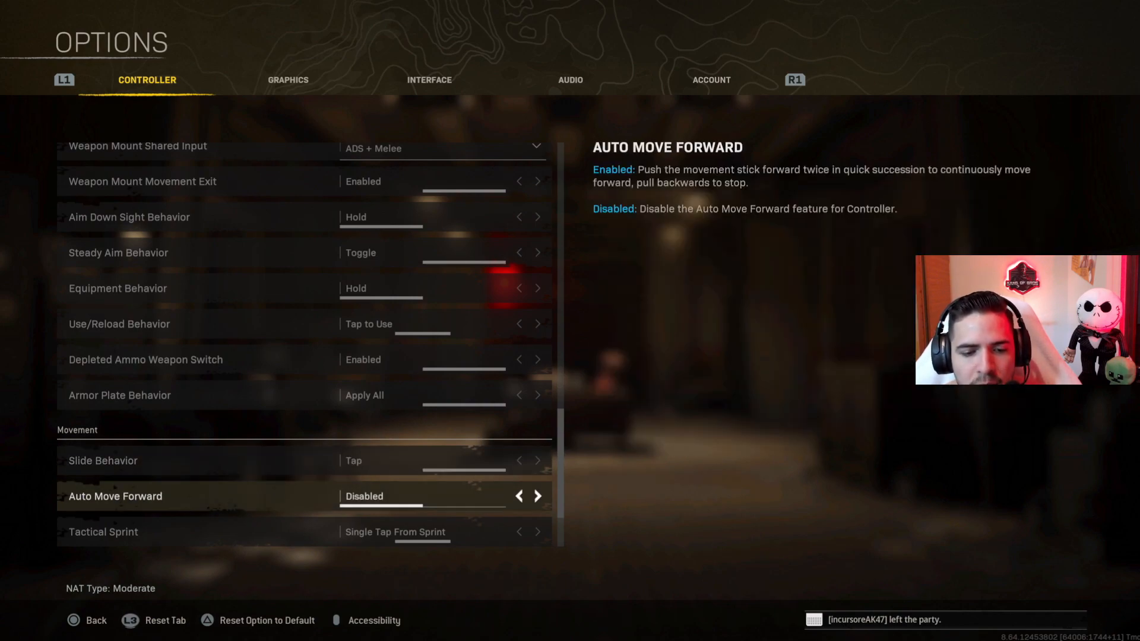
pyautogui.scroll(-3)
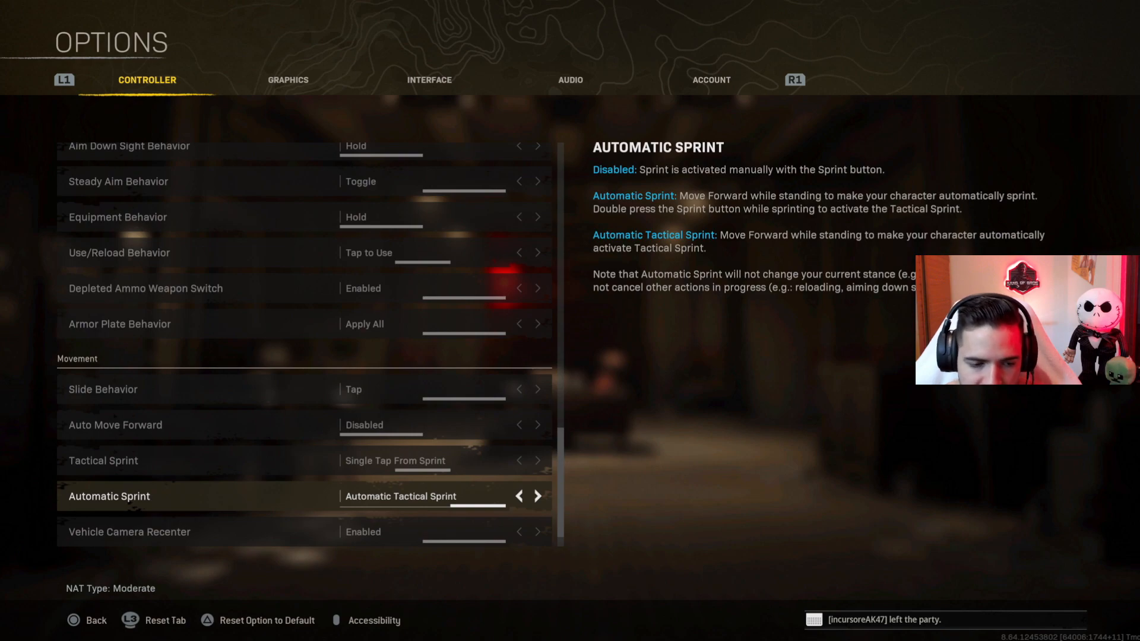
pyautogui.scroll(-3)
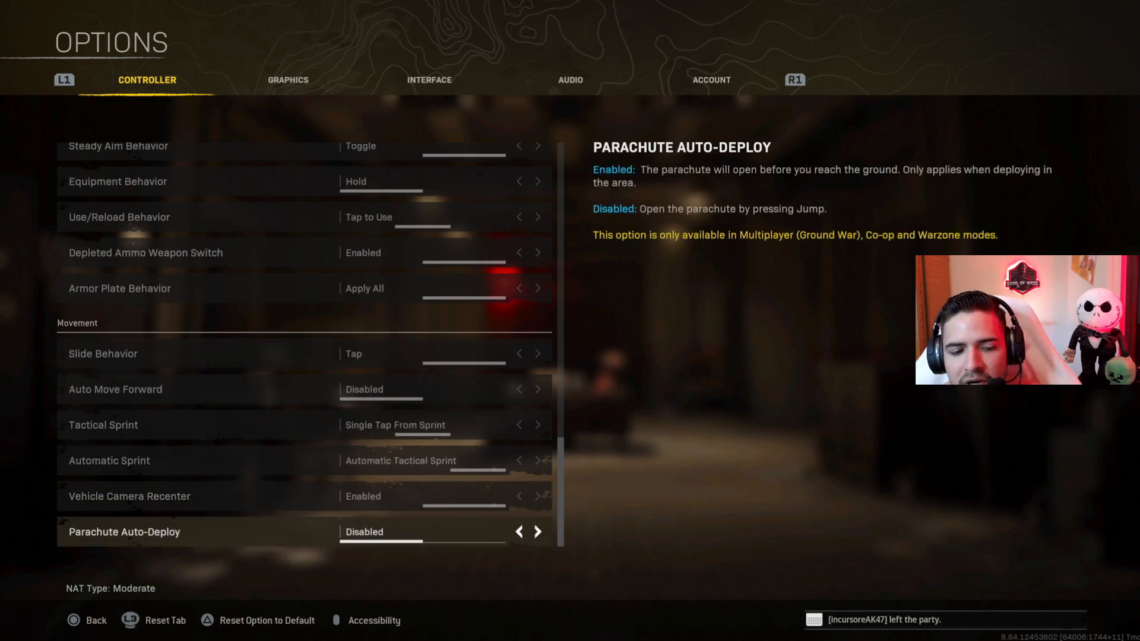
# Switch to Graphics, showing motion blur disabled, film grain 0.00 and Standard Quality texture streaming
pyautogui.click(287, 81)
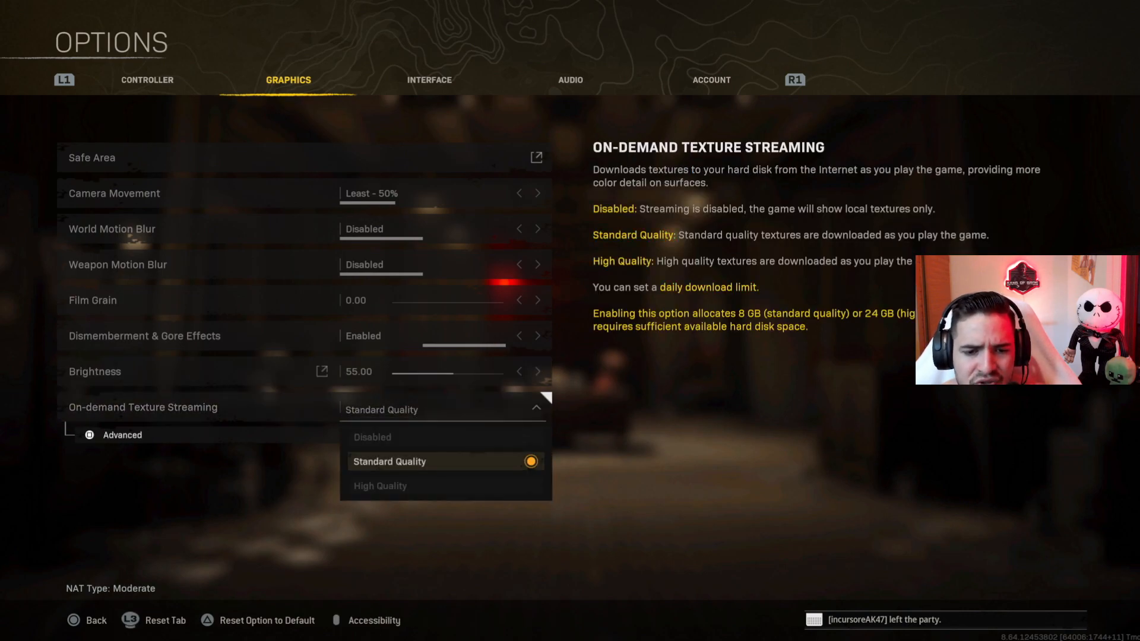
pyautogui.moveTo(425, 437)
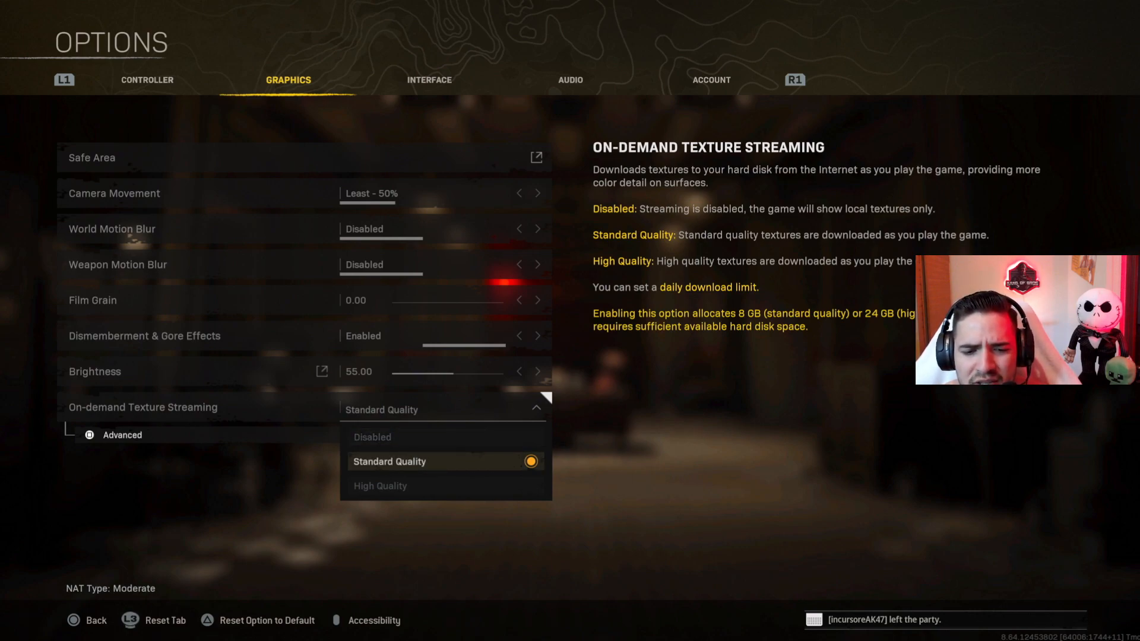
# Set On-demand Texture Streaming to Disabled and confirm YES on the notice
pyautogui.click(372, 437)
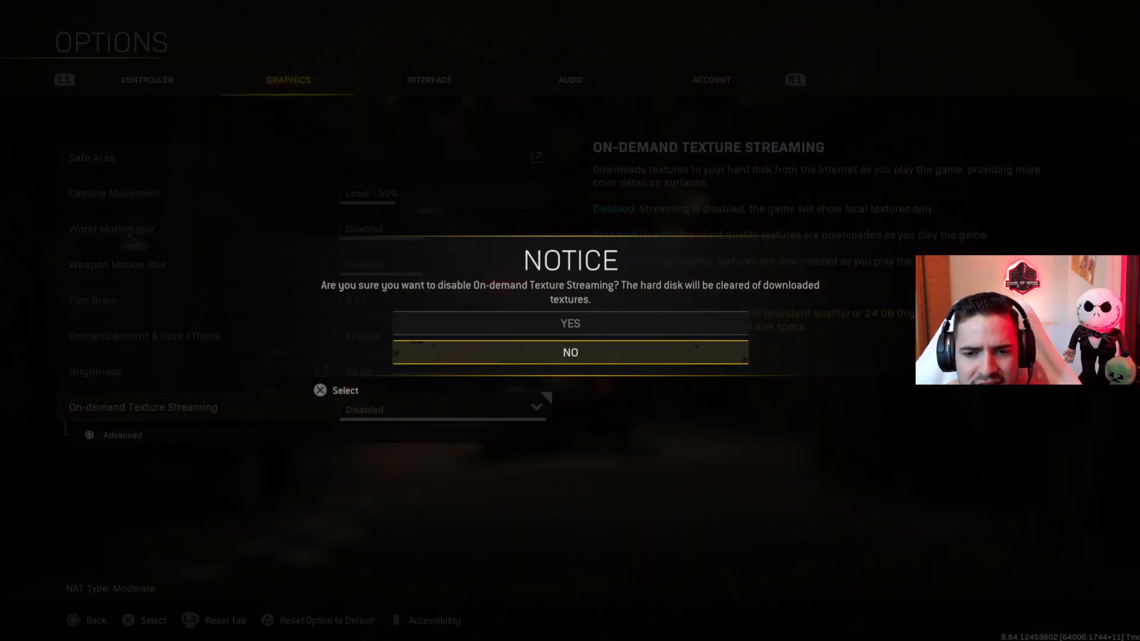
pyautogui.click(570, 353)
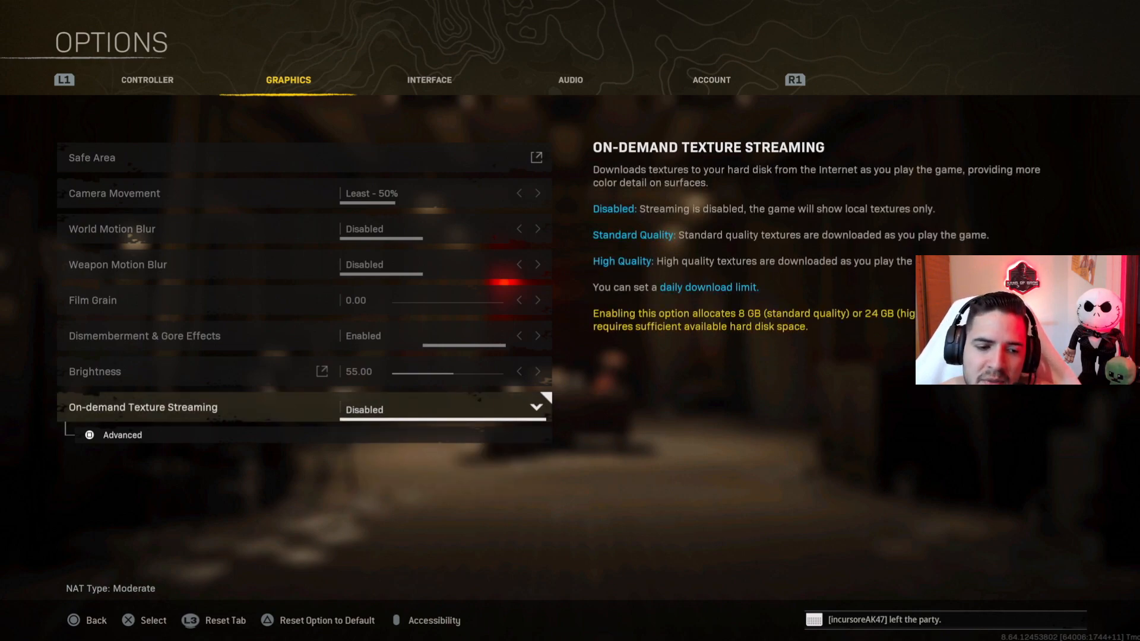
# Switch to Interface and scroll through the Accessibility and HUD options (Deuteranopia, square minimap)
pyautogui.click(430, 79)
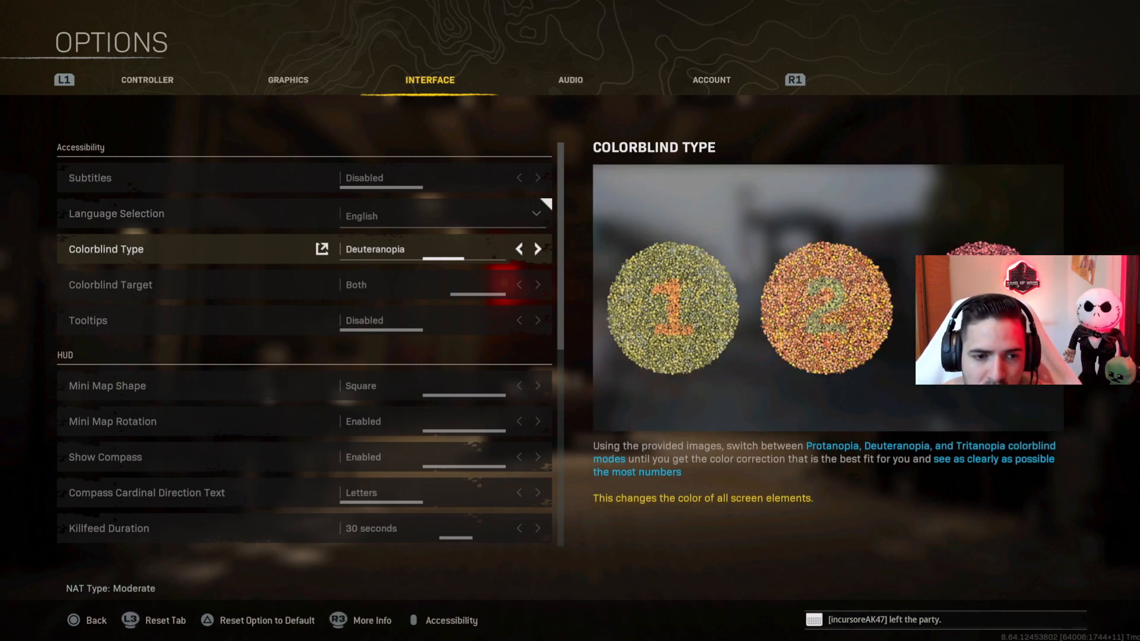
pyautogui.press('down')
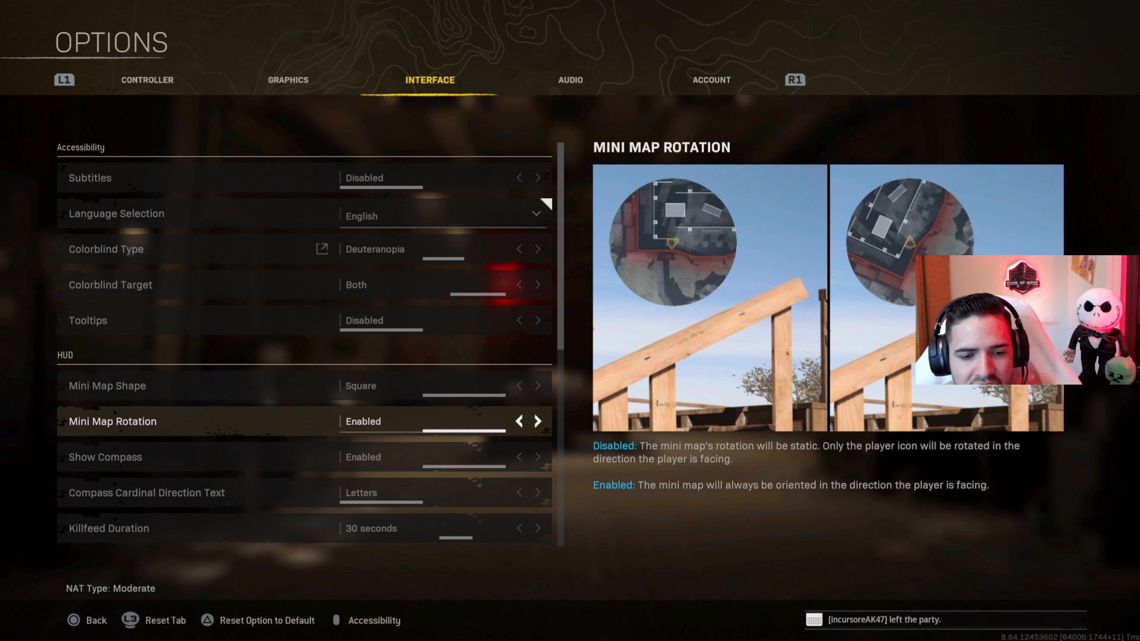
pyautogui.scroll(-3)
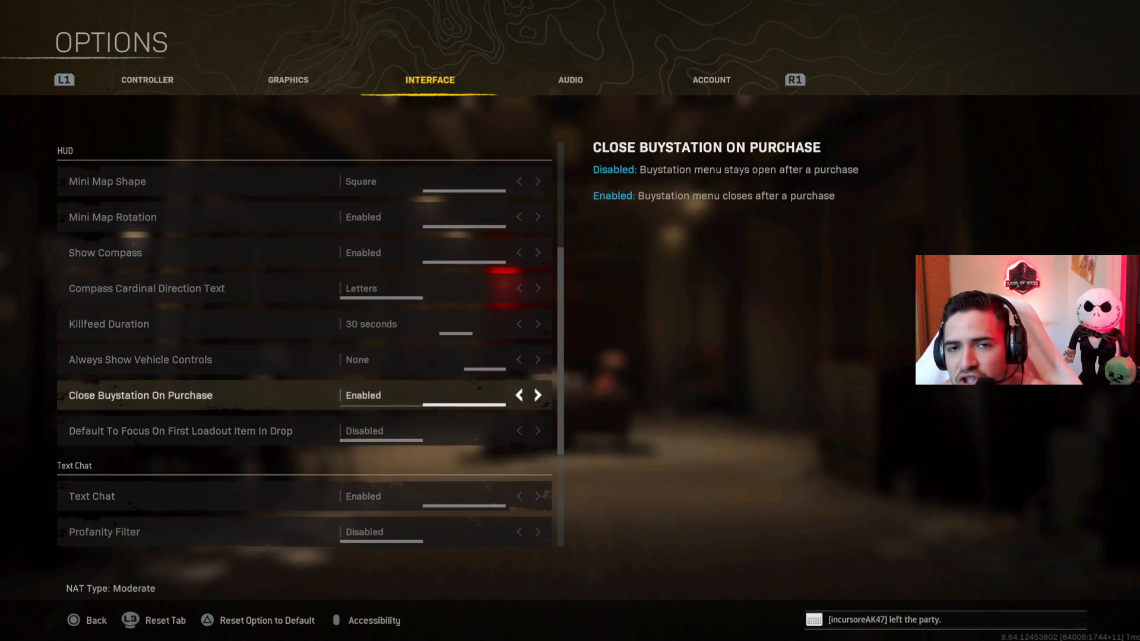
pyautogui.click(519, 395)
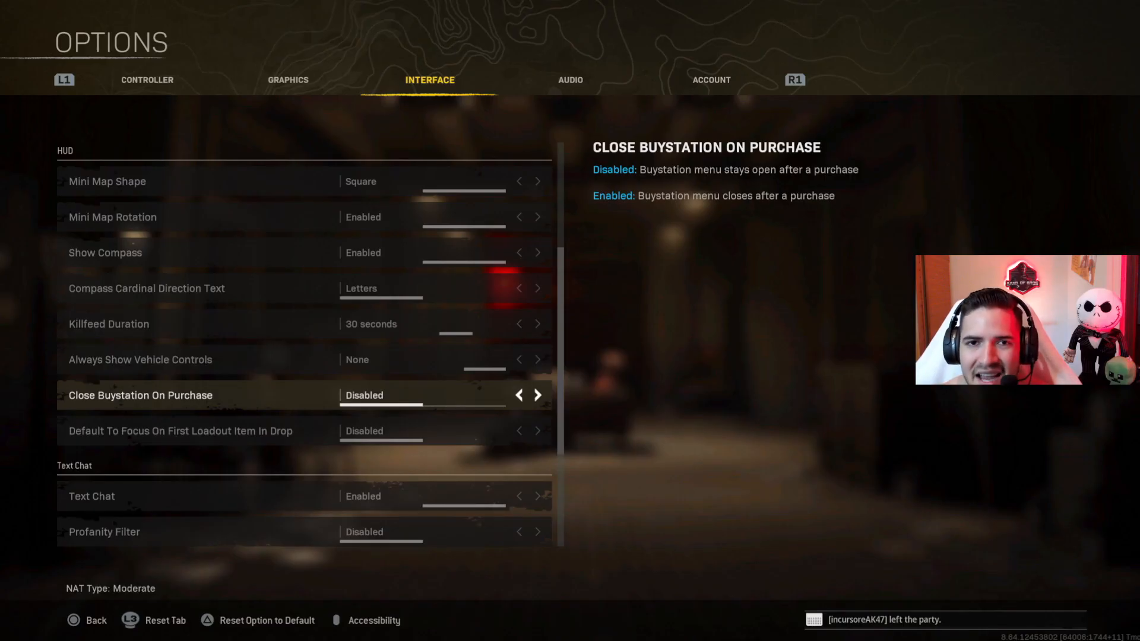
pyautogui.click(537, 396)
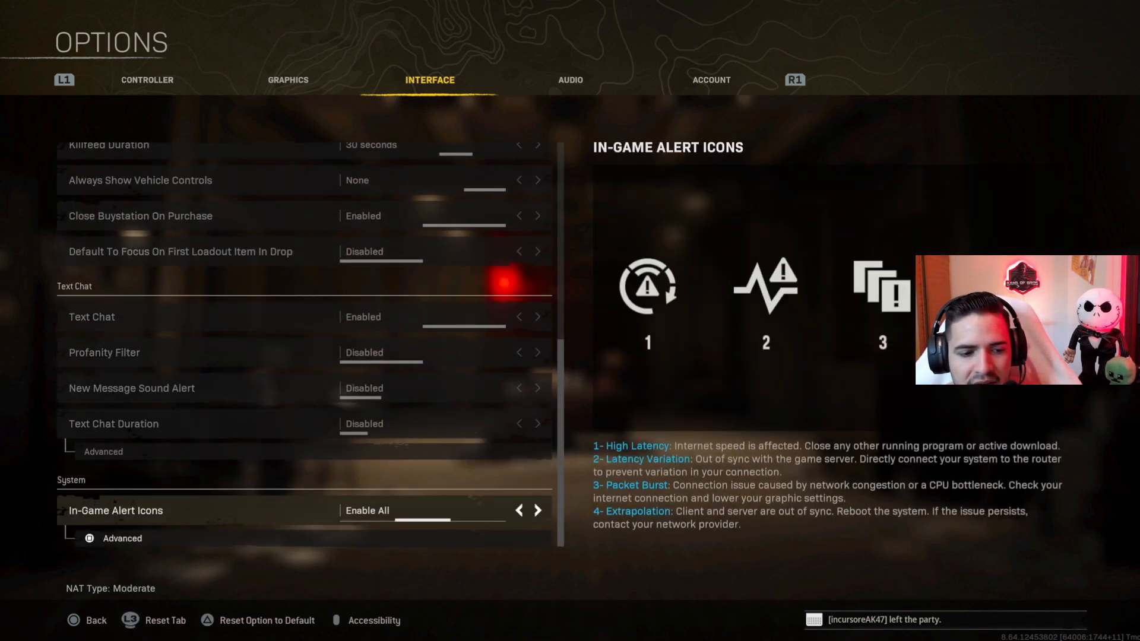
# Switch to Audio, showing Boost High mix, master 23, music 0, dialogue 15, effects 100
pyautogui.click(570, 81)
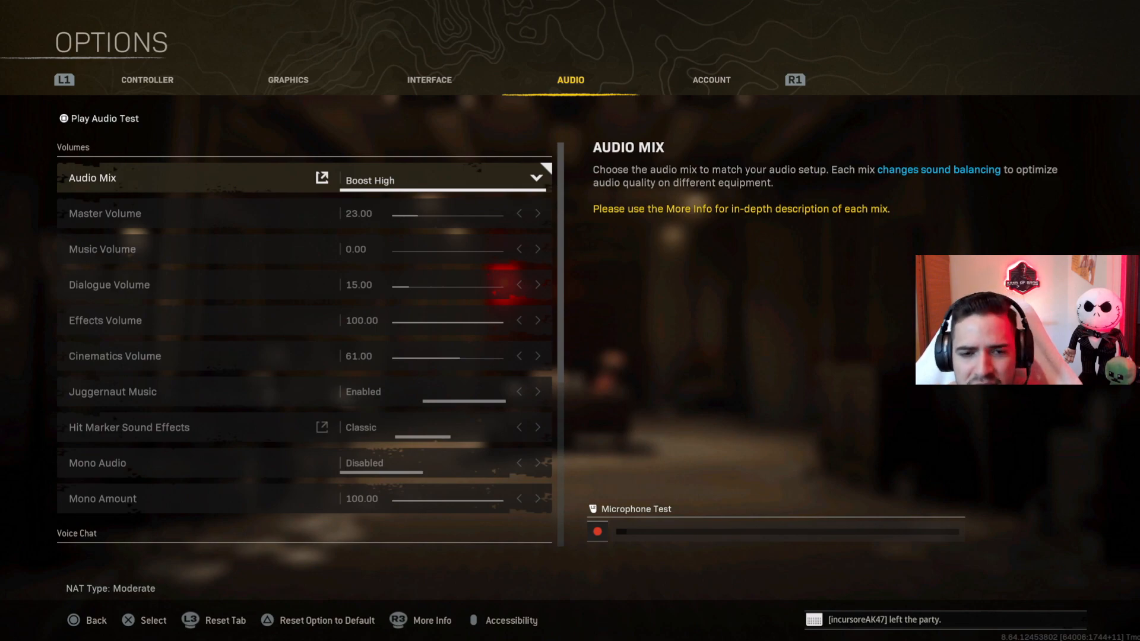
# Raise Master Volume to 25 and scroll down to the Voice Chat section
pyautogui.click(537, 214)
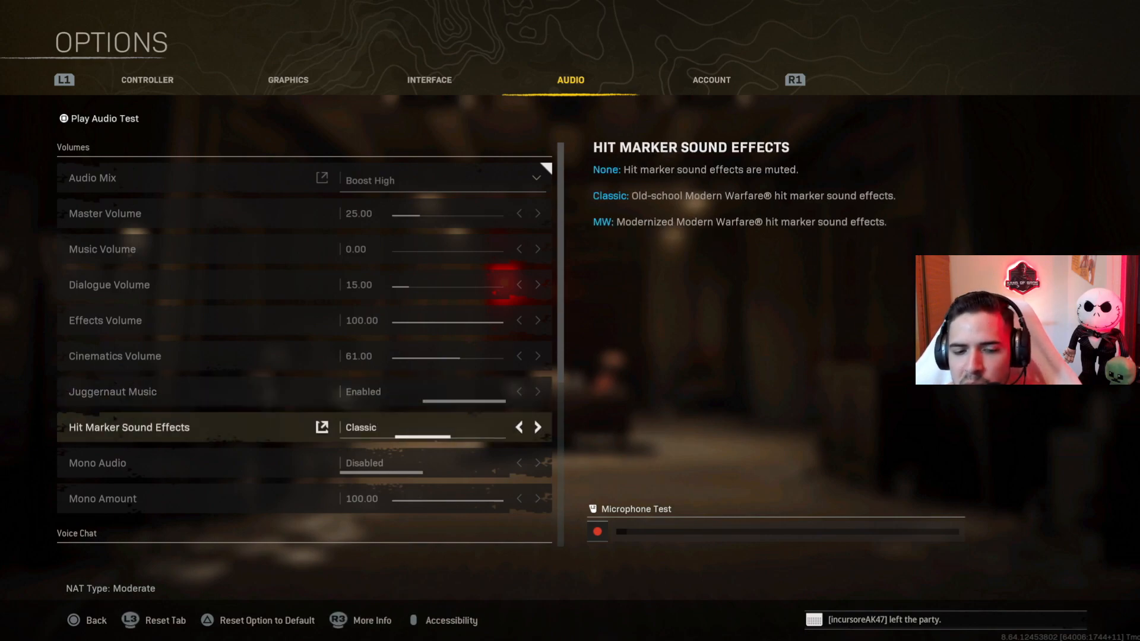
pyautogui.scroll(-3)
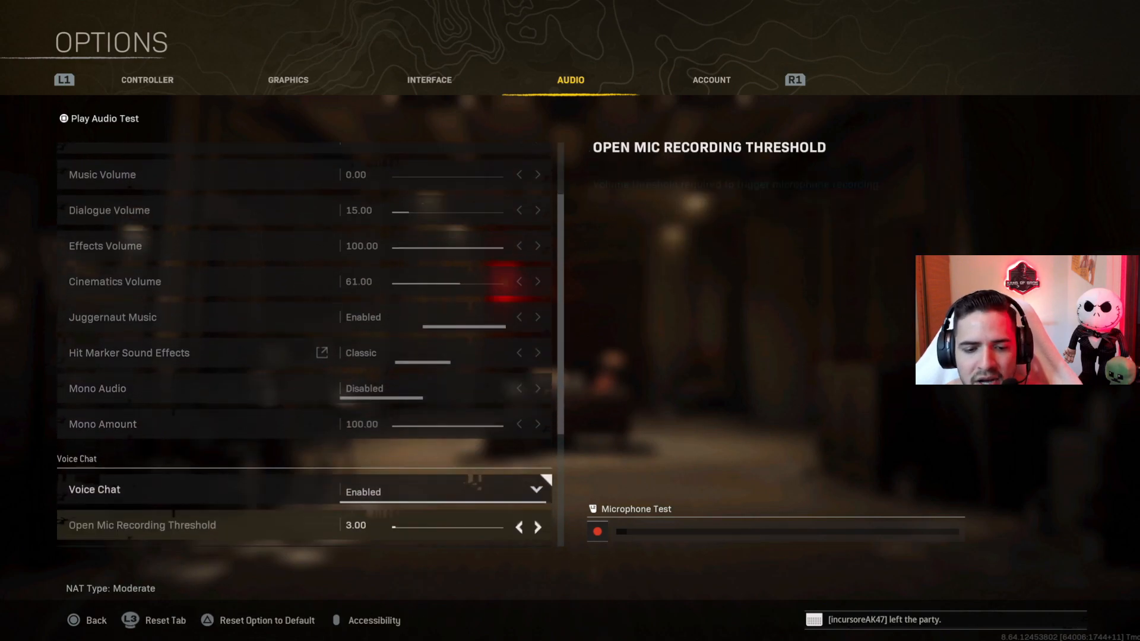
# Scroll past Voice Chat and War Tracks, then switch to Account showing crossplay enabled
pyautogui.scroll(-3)
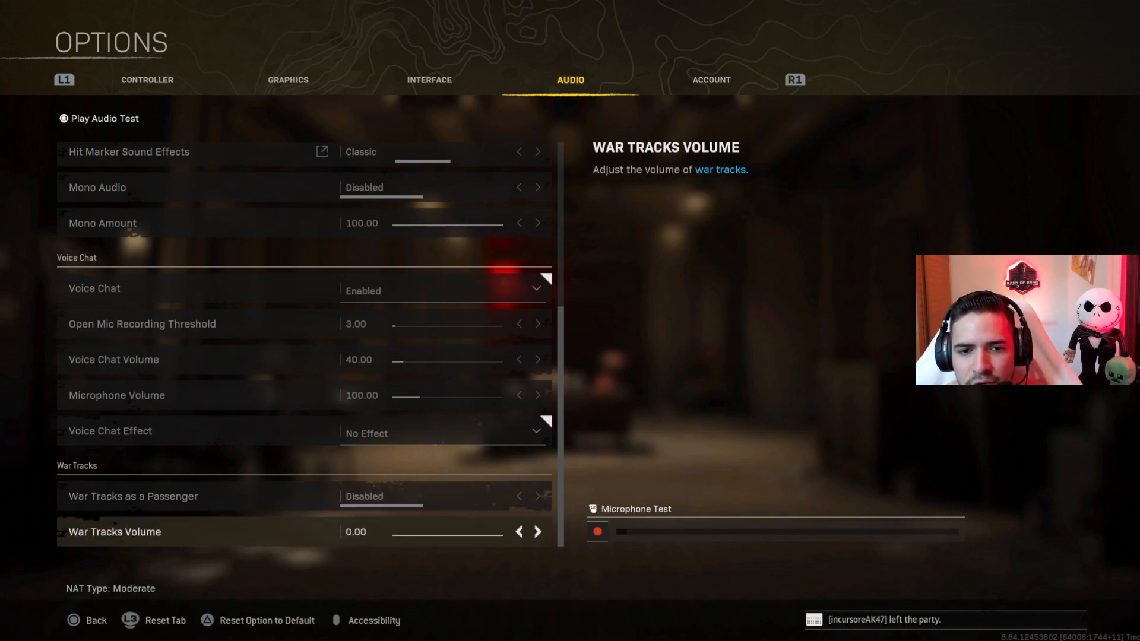
pyautogui.click(712, 80)
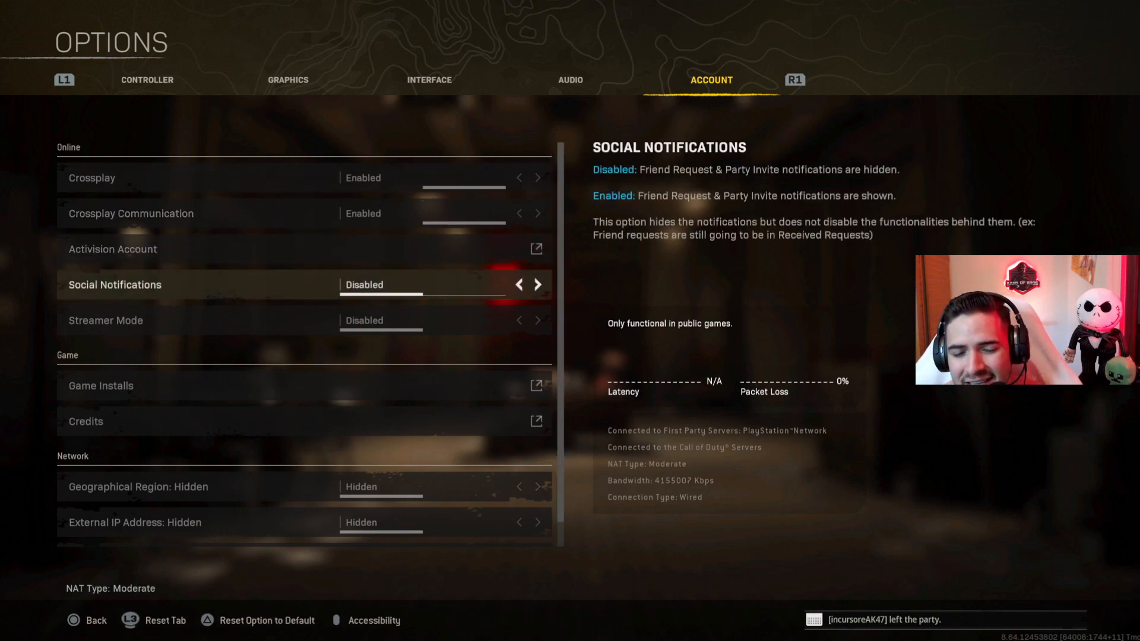
pyautogui.click(538, 285)
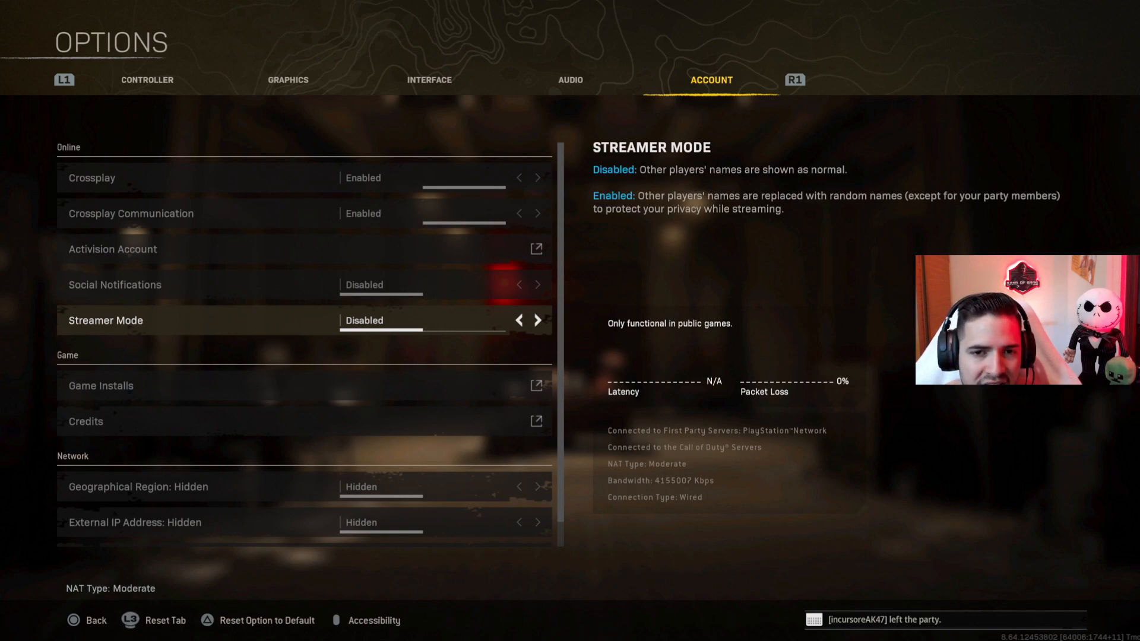
pyautogui.click(537, 321)
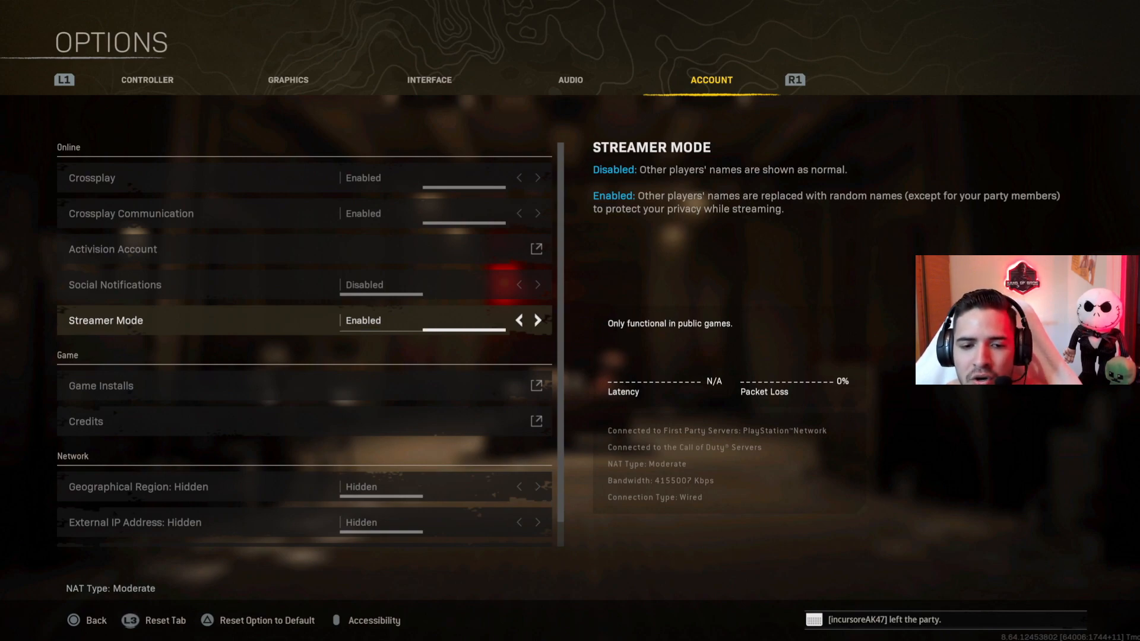
pyautogui.click(519, 320)
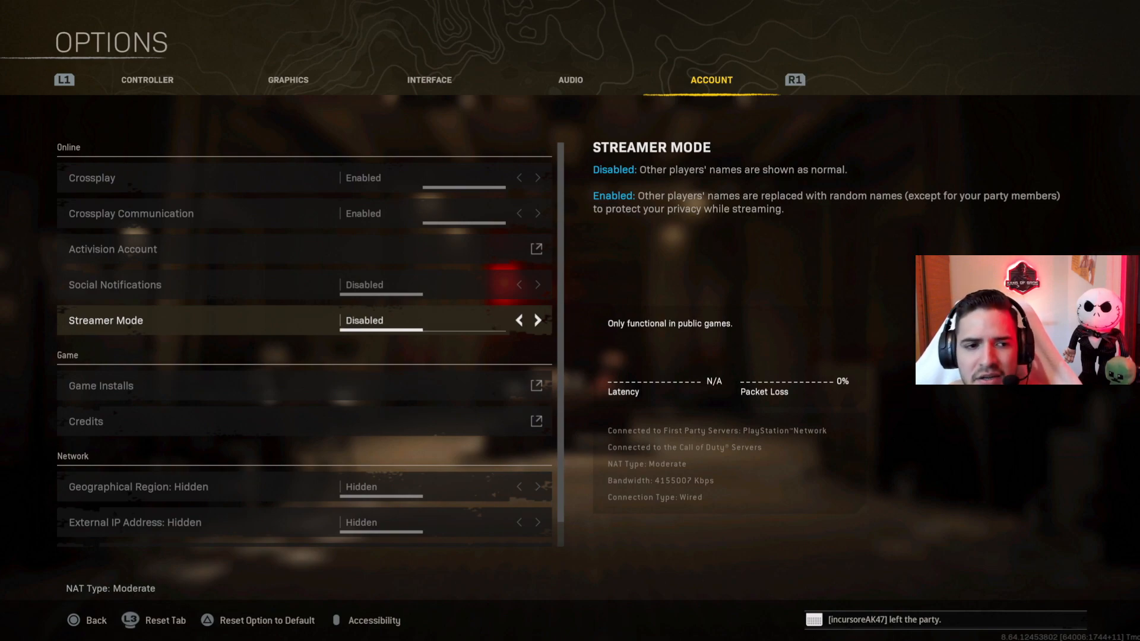